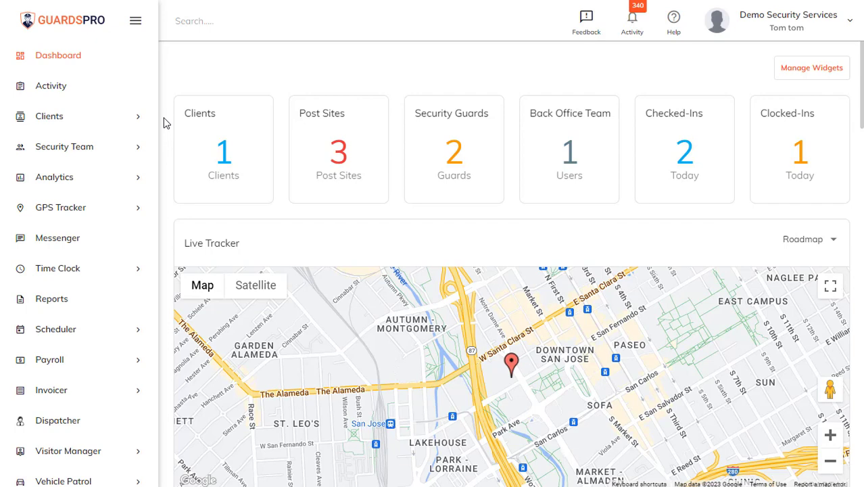
- Navigate to the Walmart NYC post site under Clients > Post Sites
left_click(48, 116)
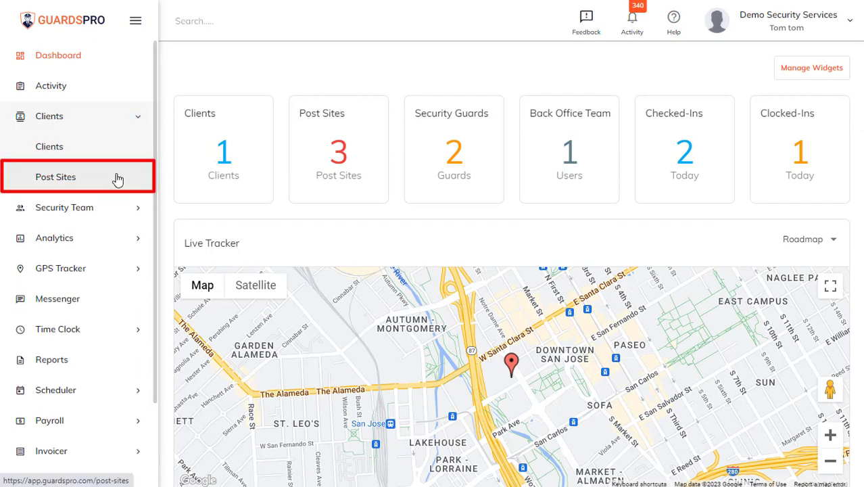
left_click(55, 176)
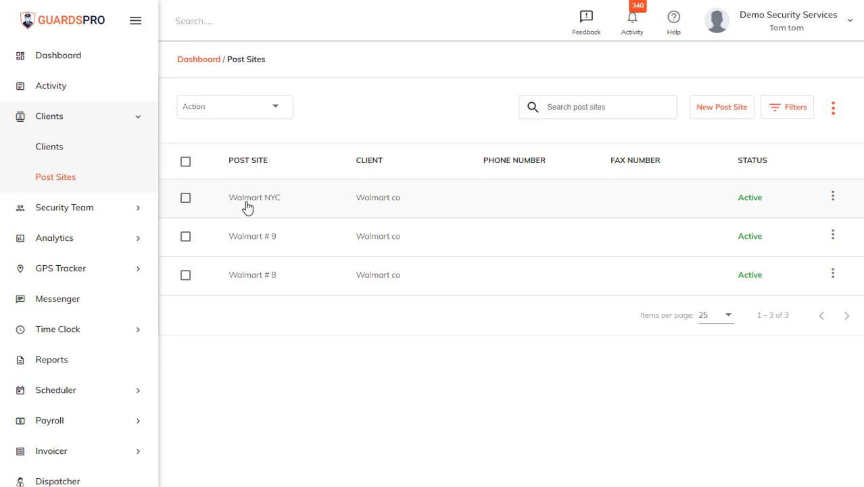
left_click(254, 197)
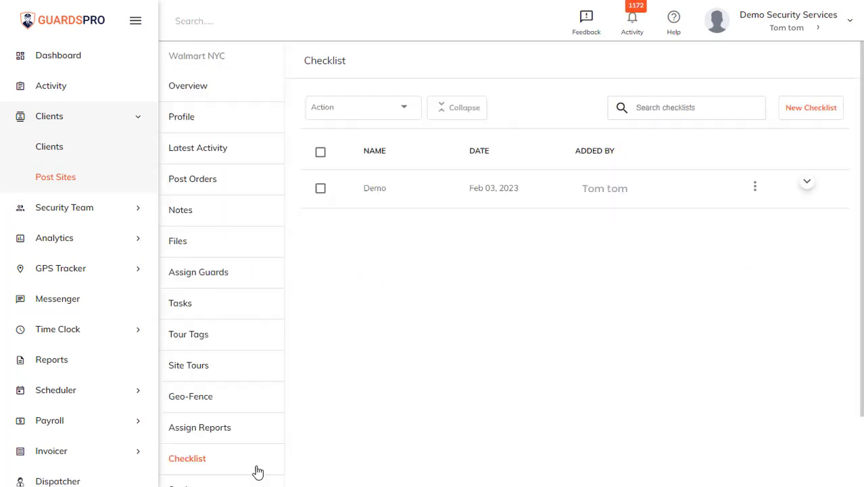
left_click(187, 458)
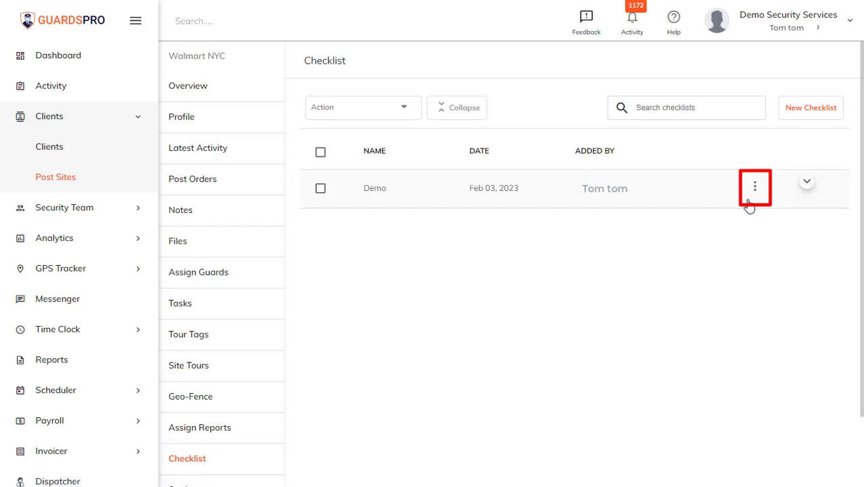
left_click(755, 186)
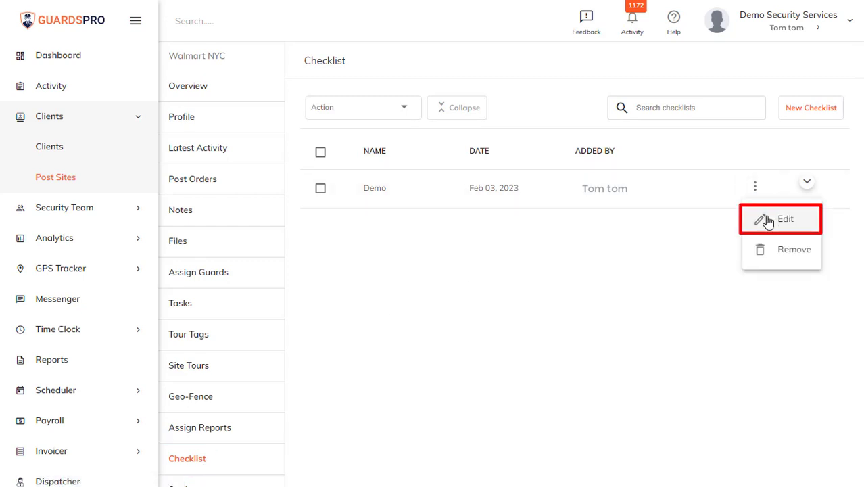
left_click(784, 219)
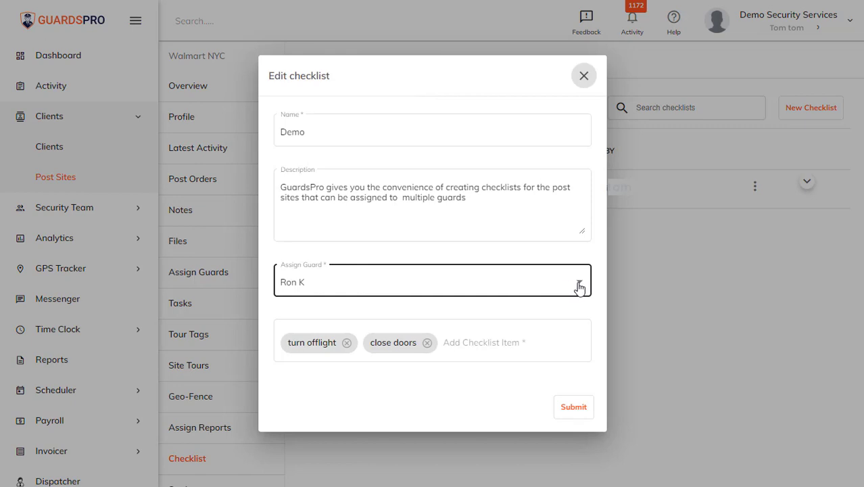